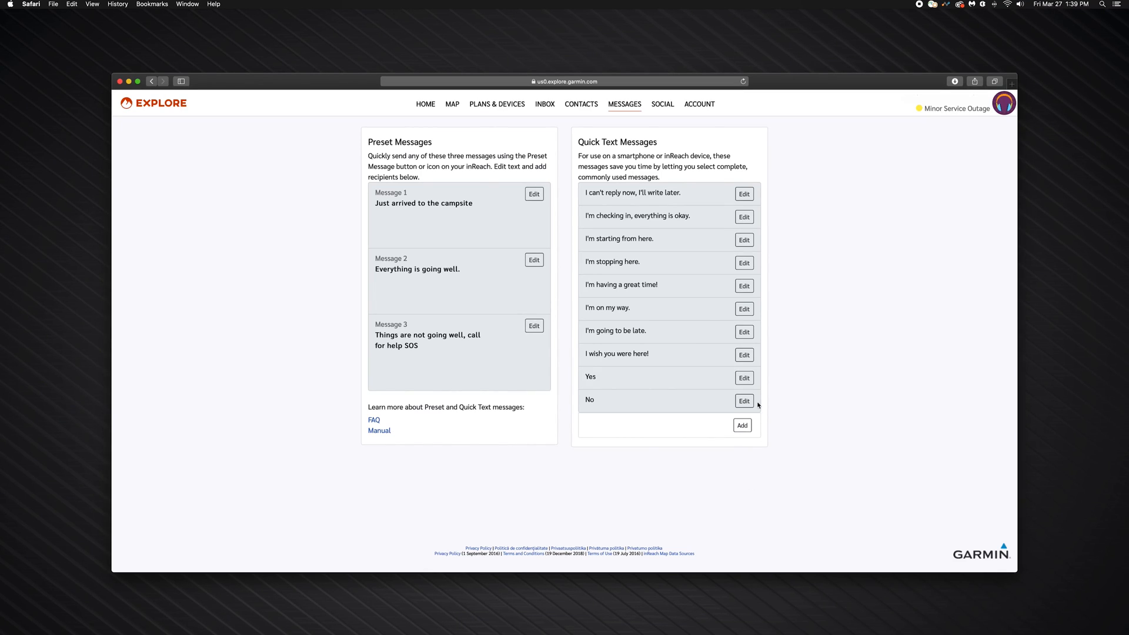
Rewrite the second quick text to end 'everything is going well!' and save it
click(744, 217)
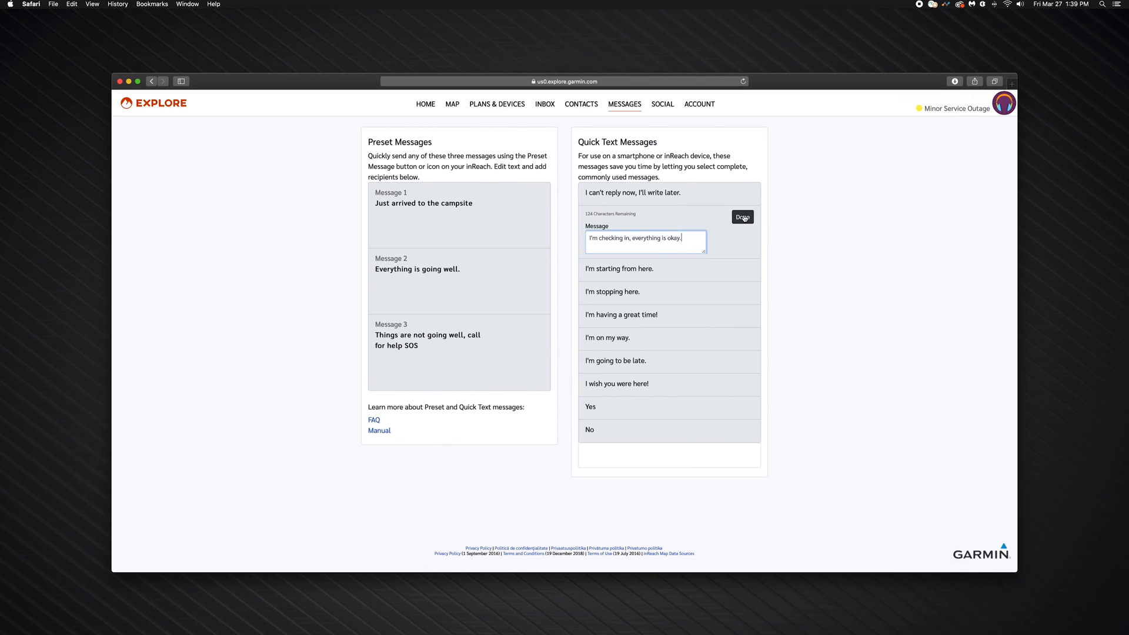
key(Backspace)
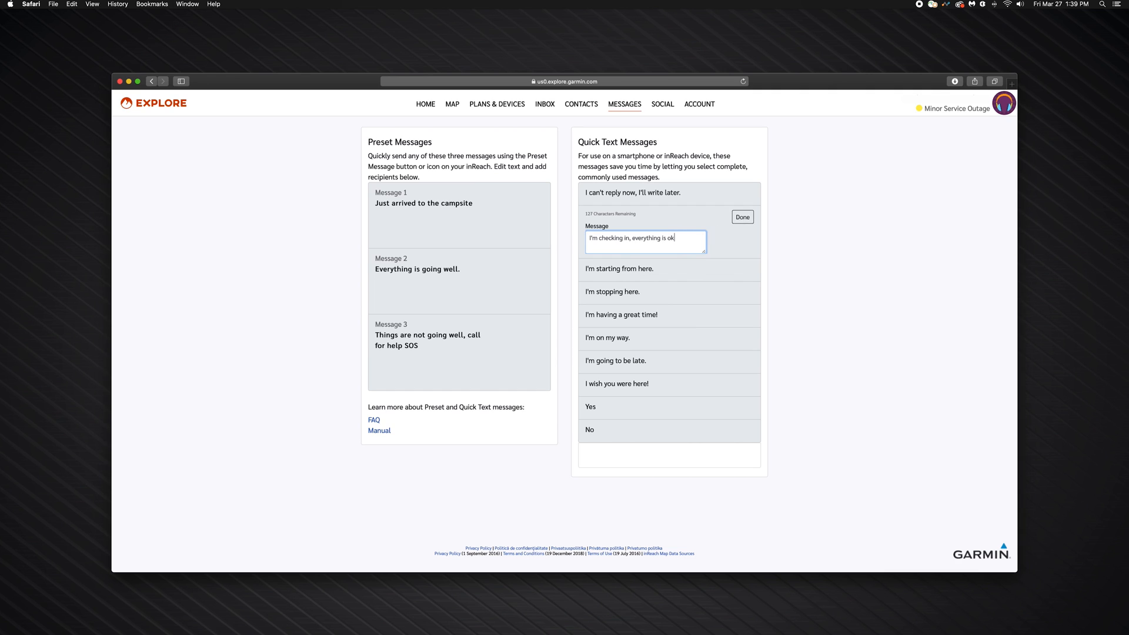
key(Backspace)
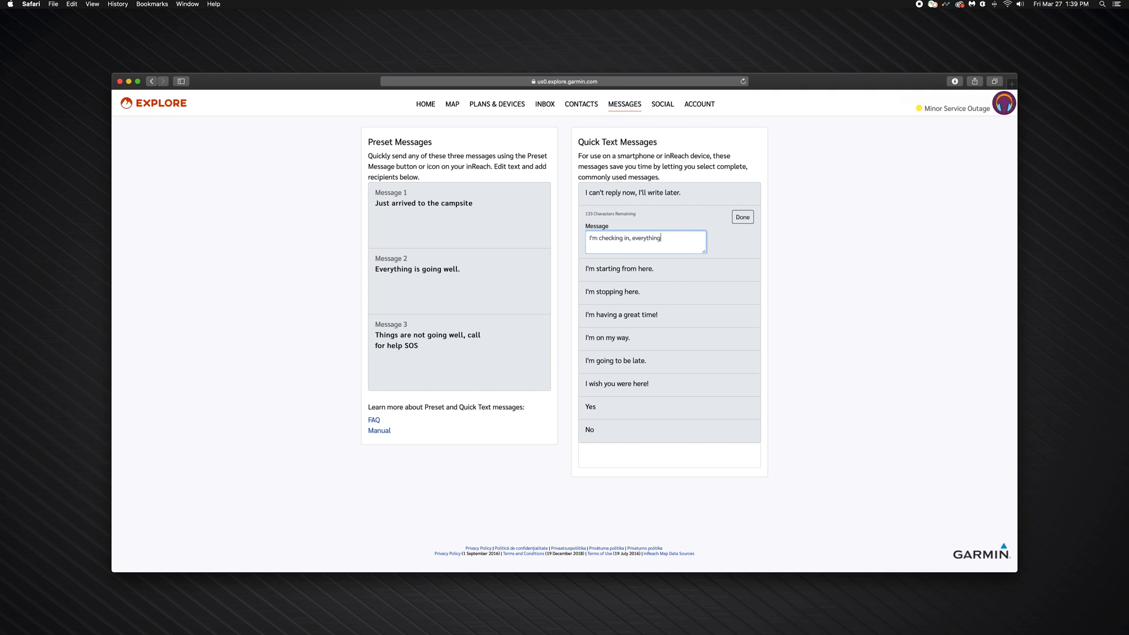
text(is going well)
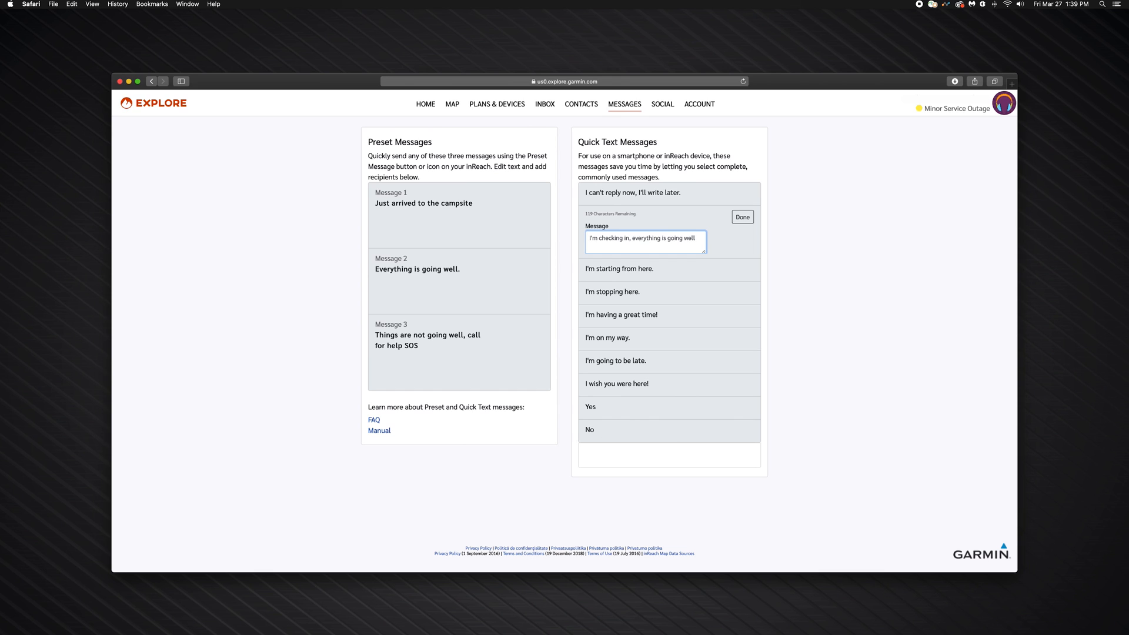
text(!)
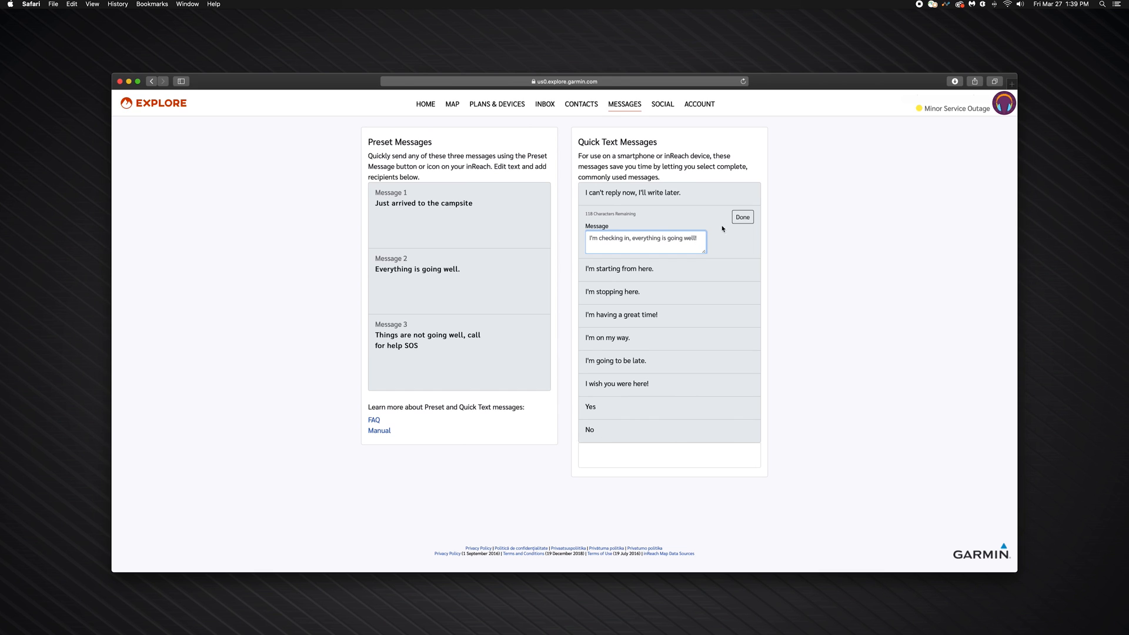
click(742, 217)
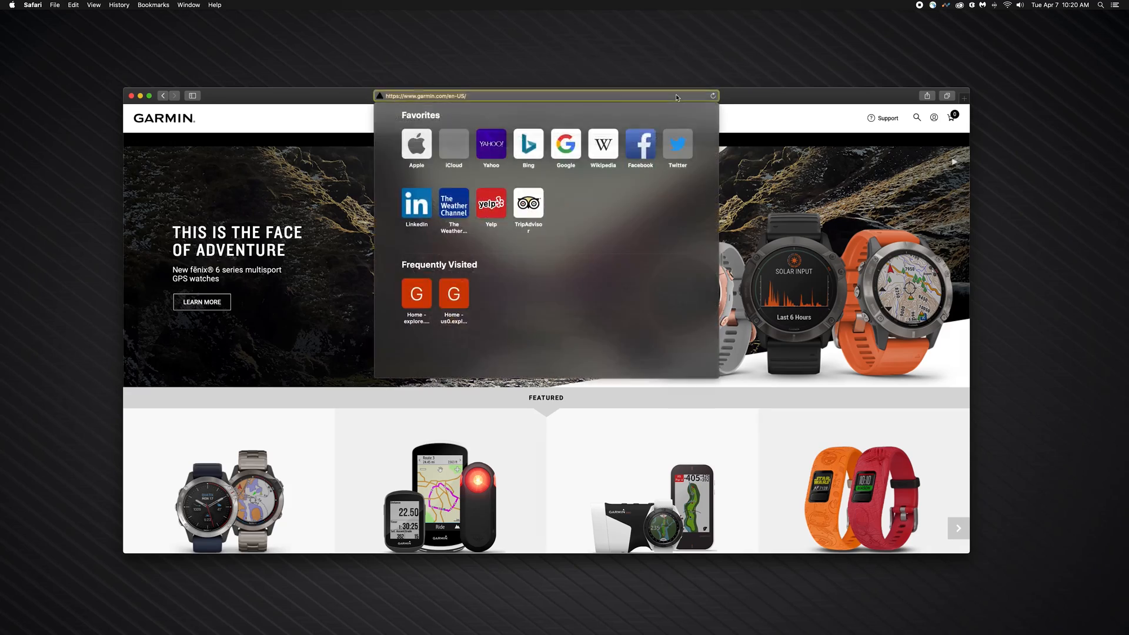
text(explore.garmin.com)
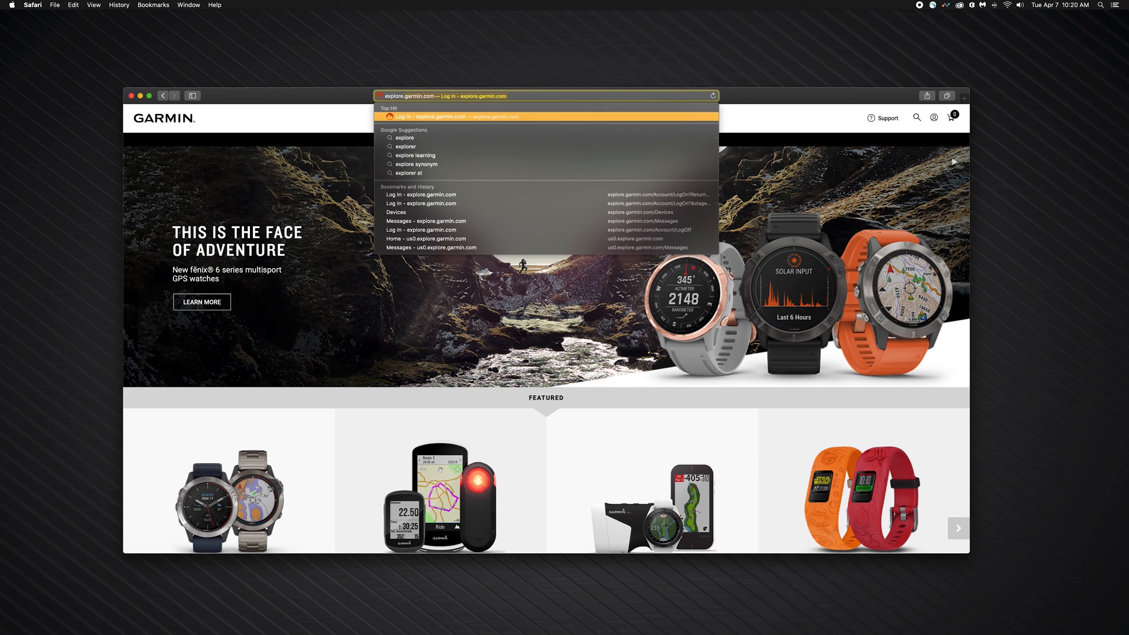
click(451, 116)
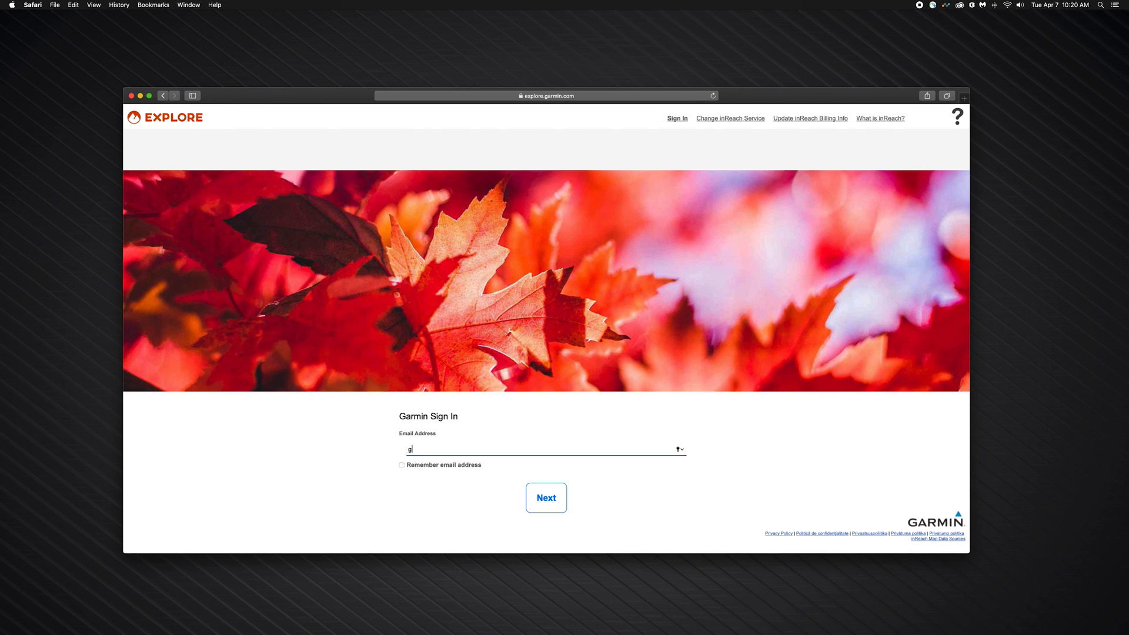
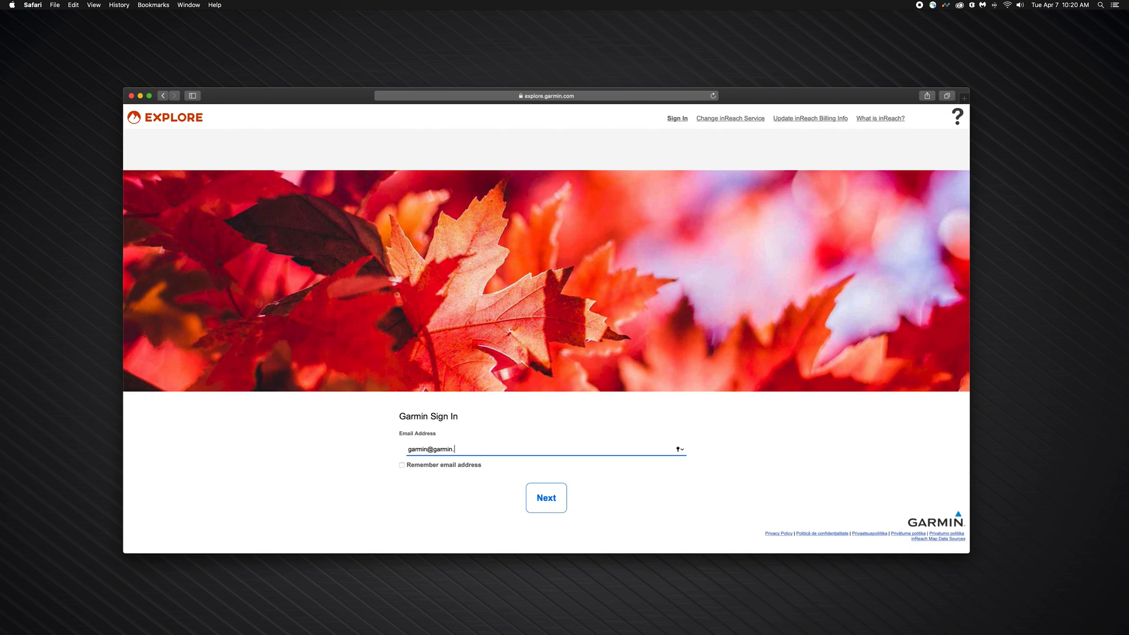
click(545, 499)
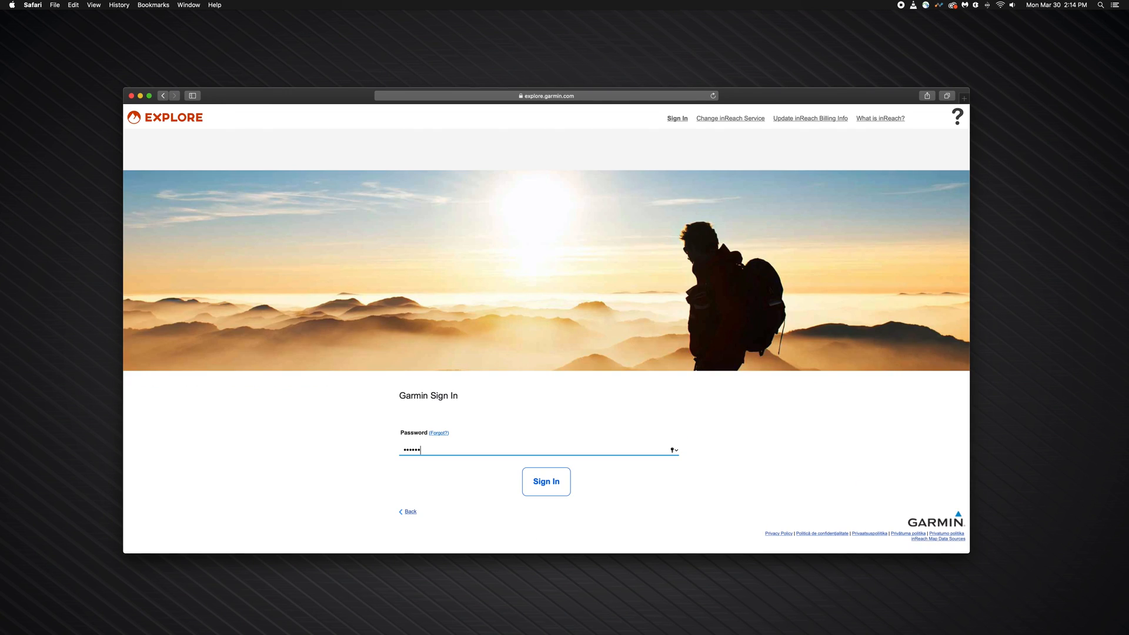
text(•••)
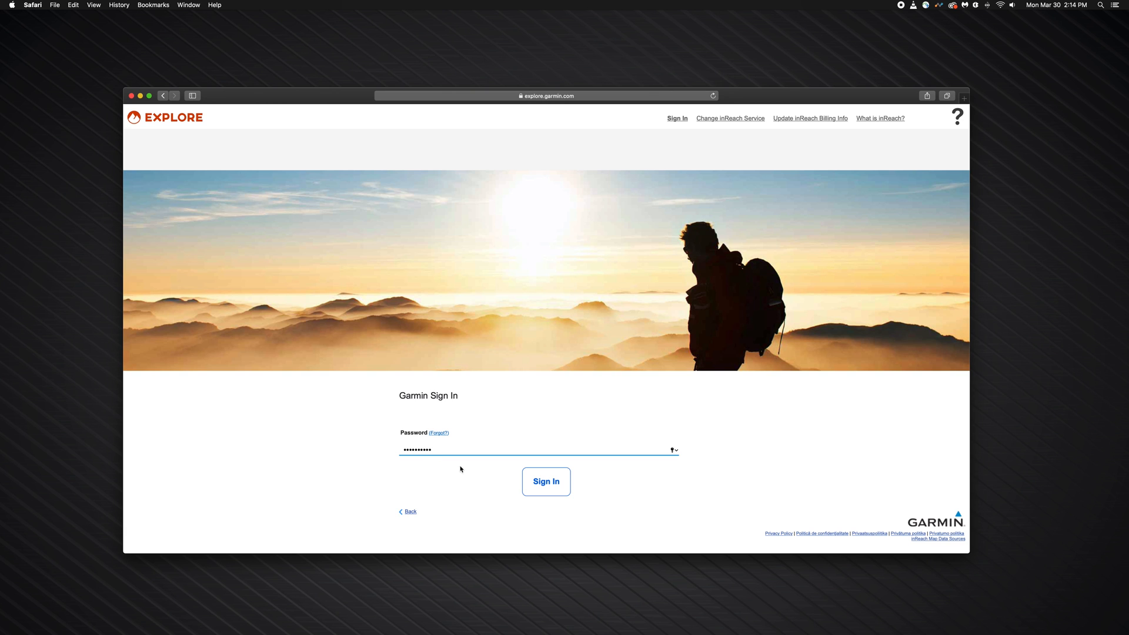
click(545, 482)
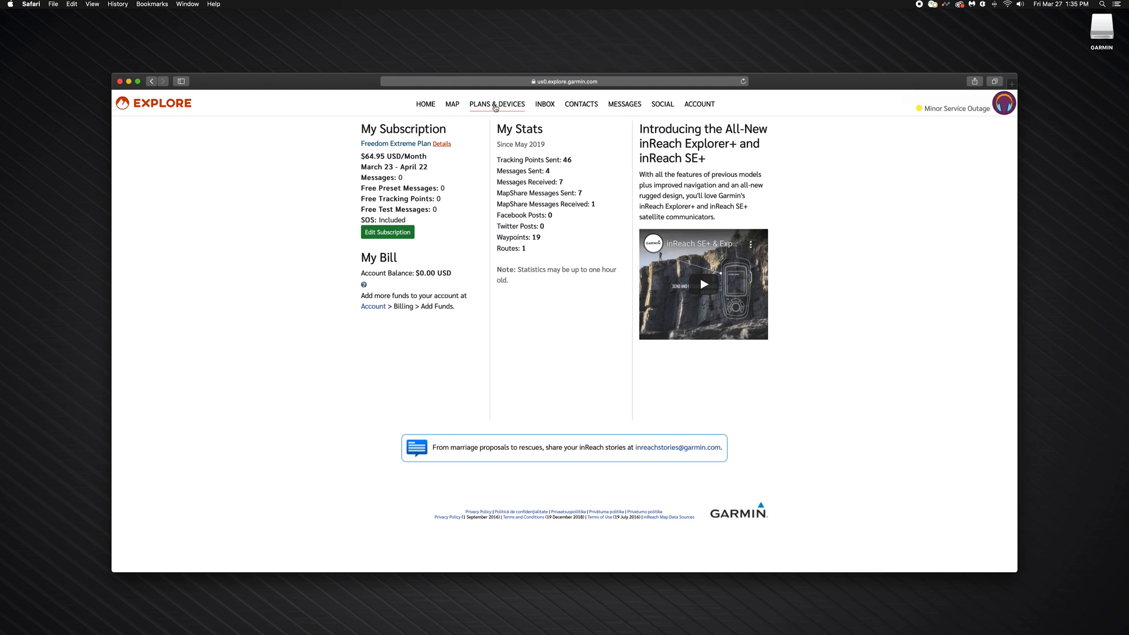
Request the inReach Sync Mac download from the inReach Mini's Sync & Update instructions
click(497, 104)
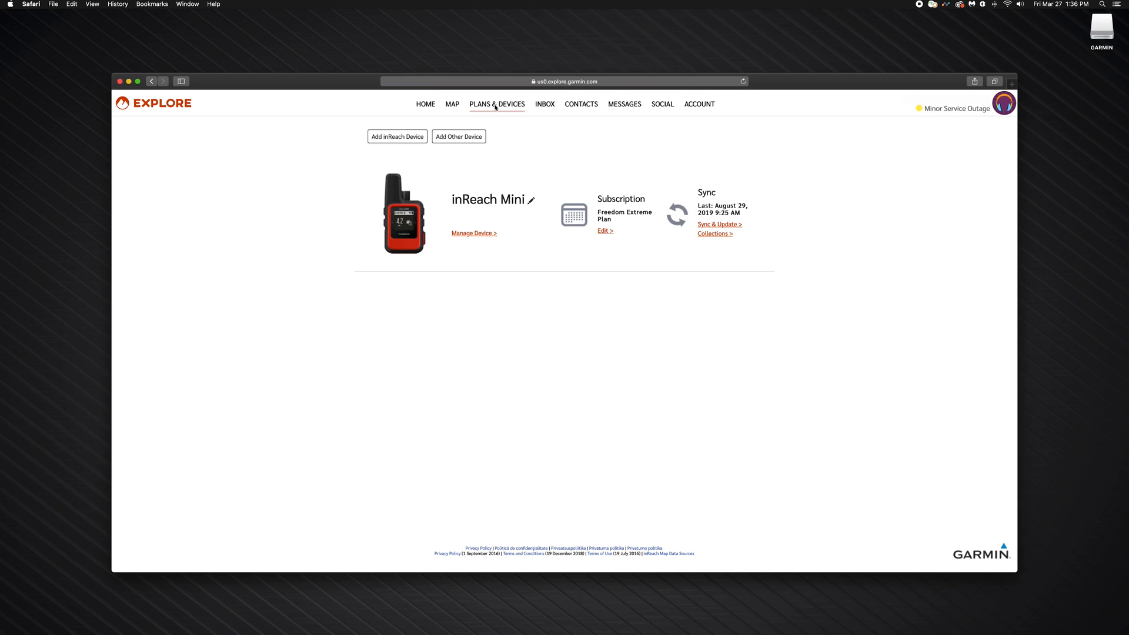
mouse_move(719, 227)
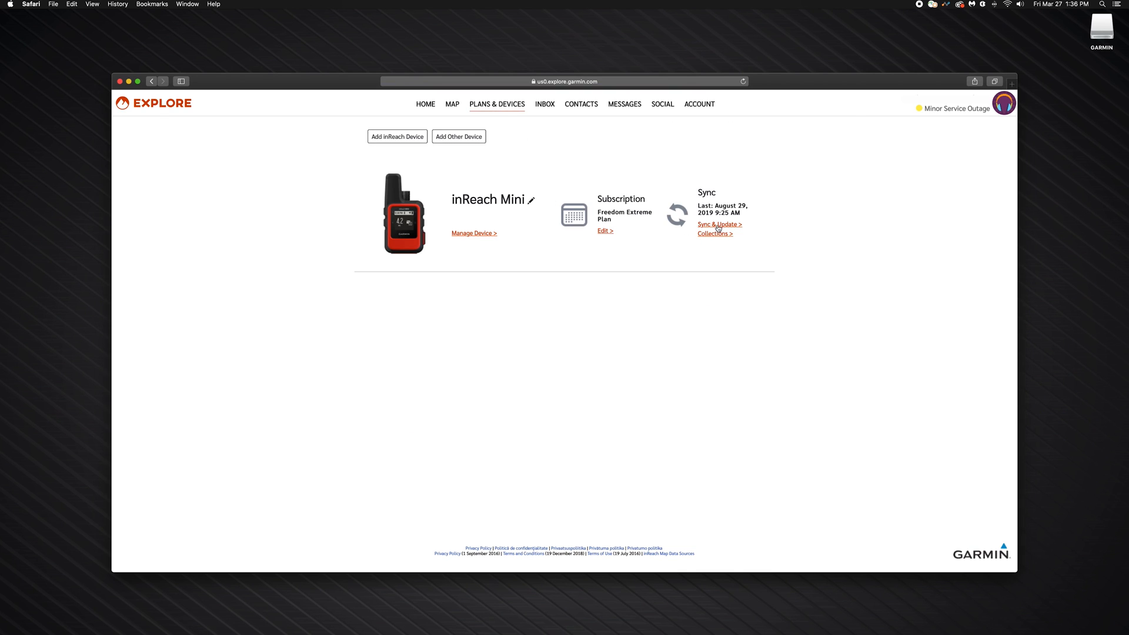
click(719, 224)
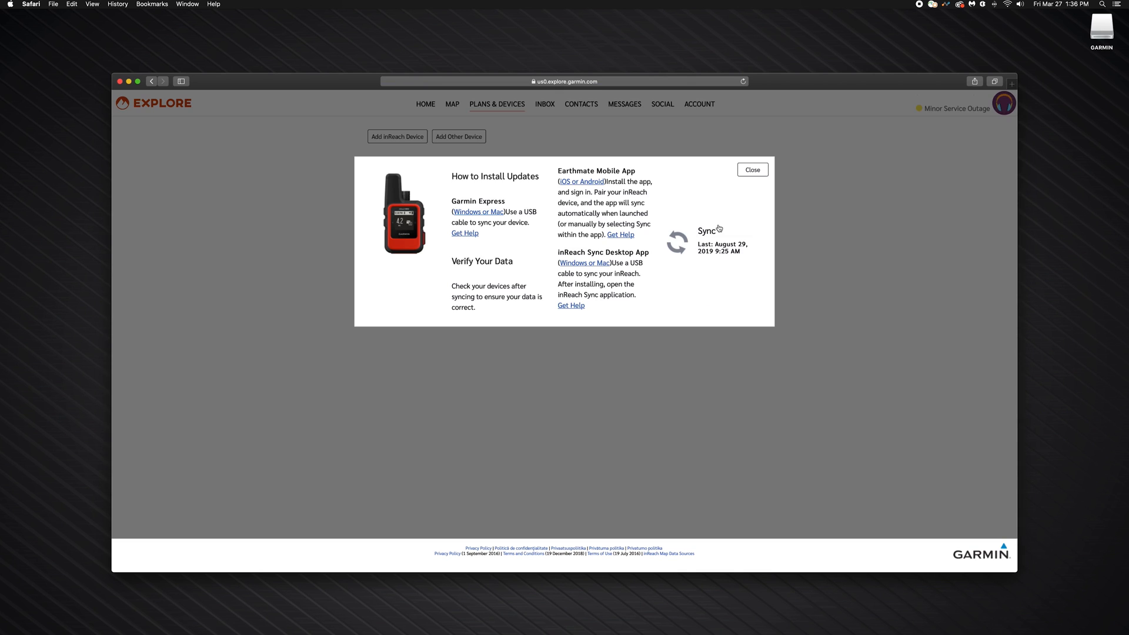
mouse_move(657, 229)
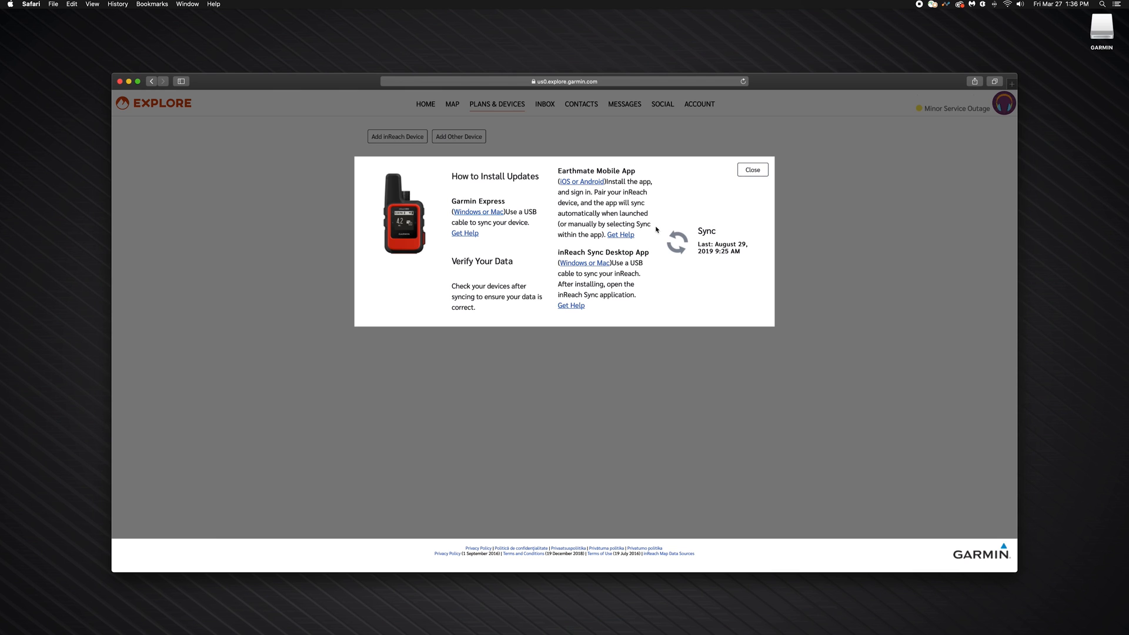
click(584, 263)
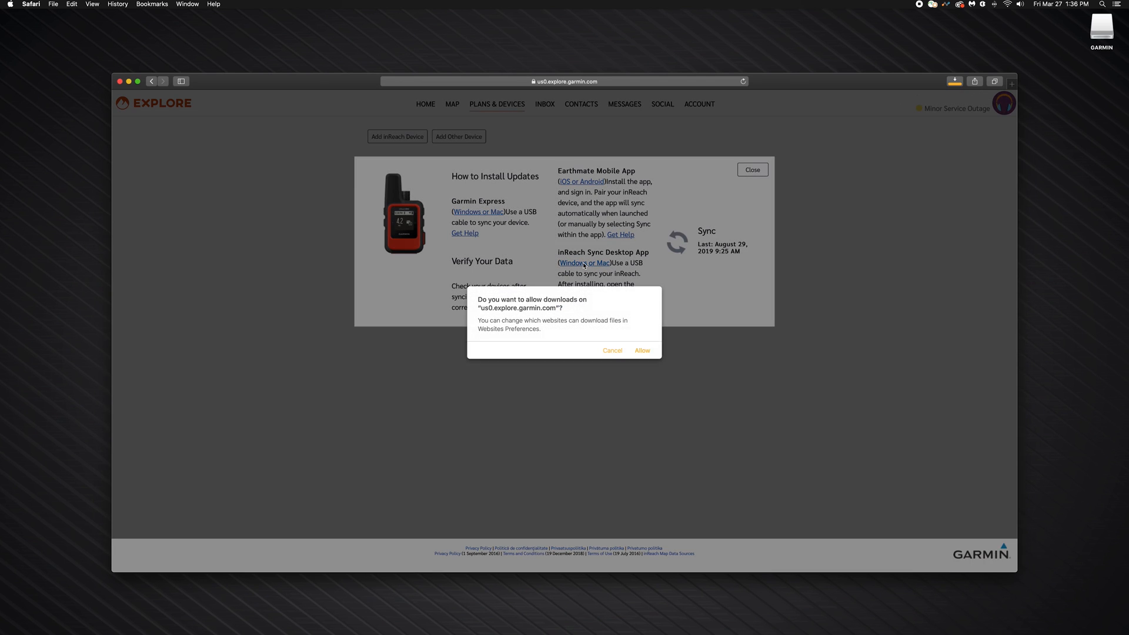
mouse_move(644, 360)
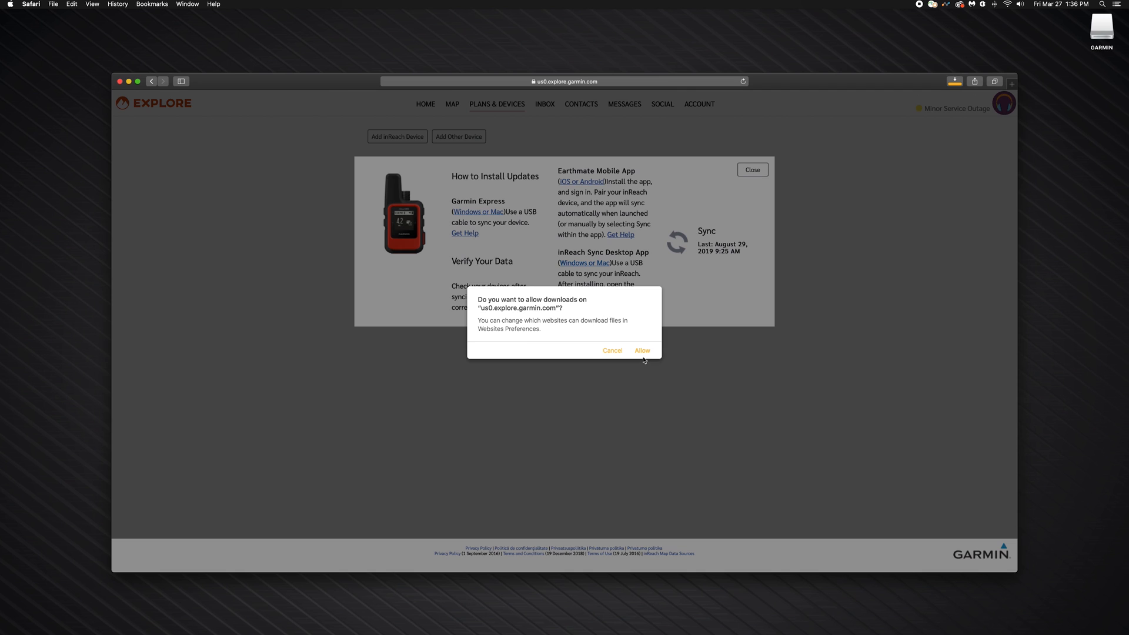
Allow the installer download and accept the inReach Sync license agreement
click(642, 350)
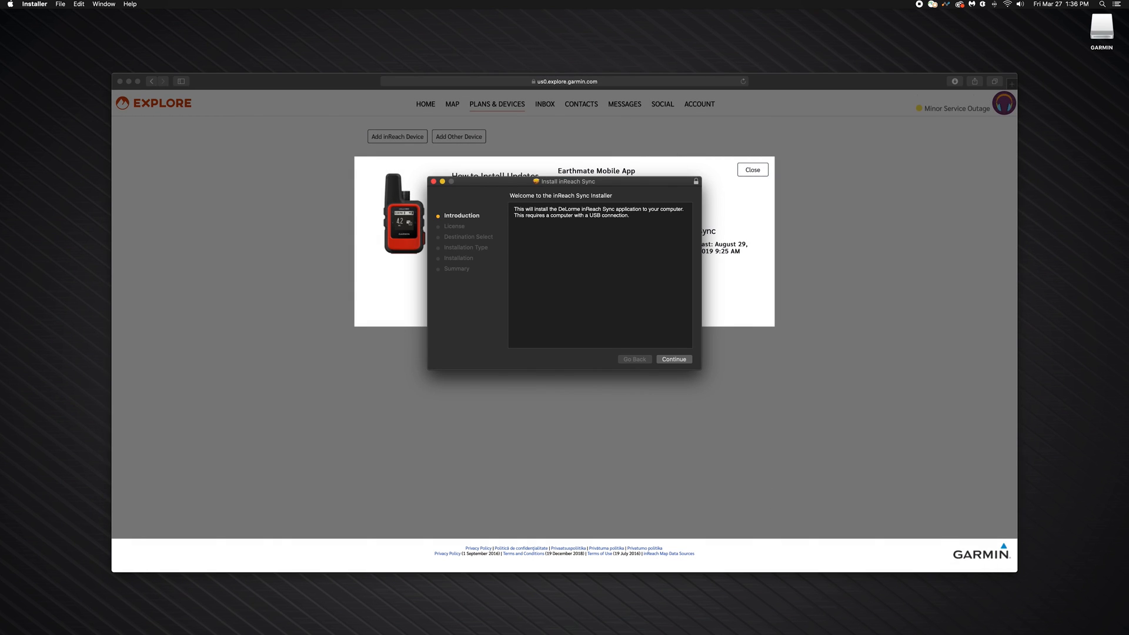
mouse_move(729, 428)
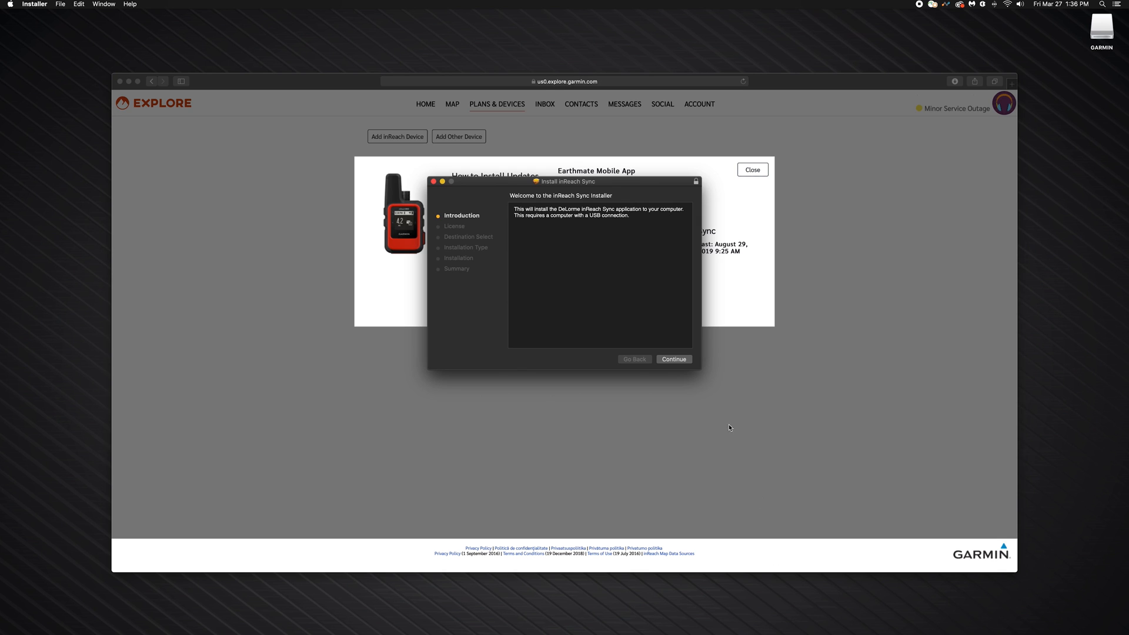
click(674, 359)
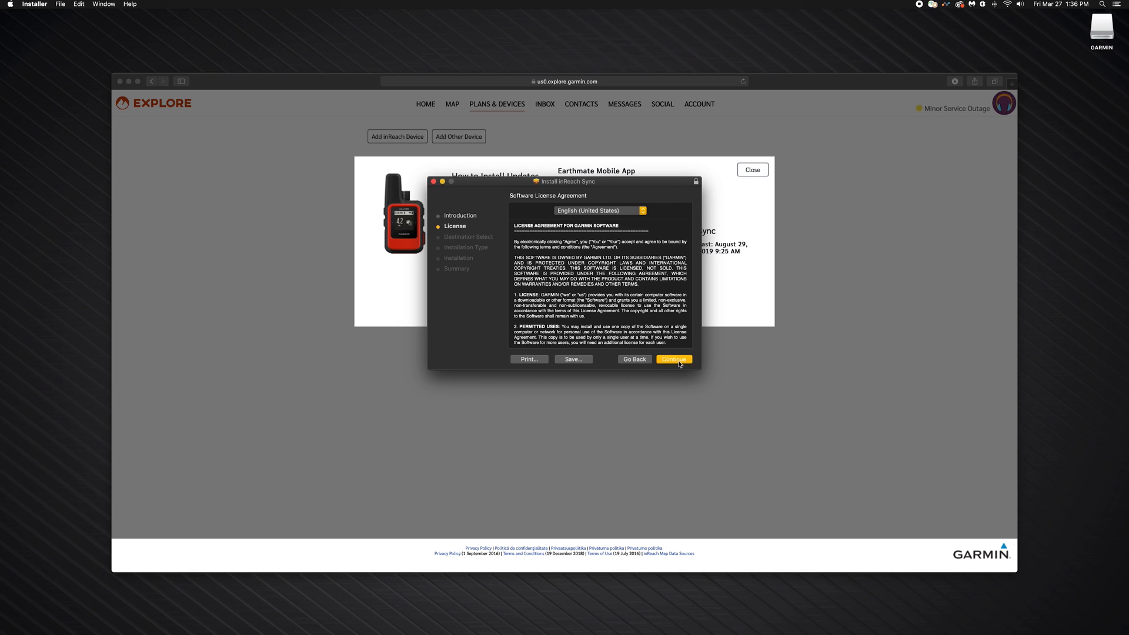
click(674, 360)
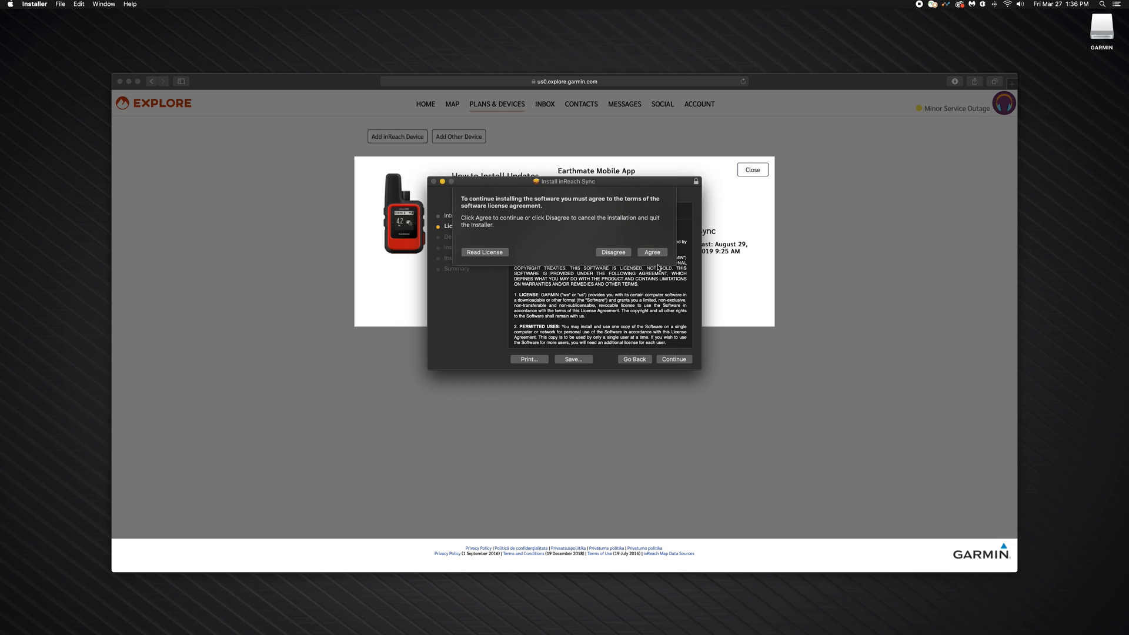
click(652, 252)
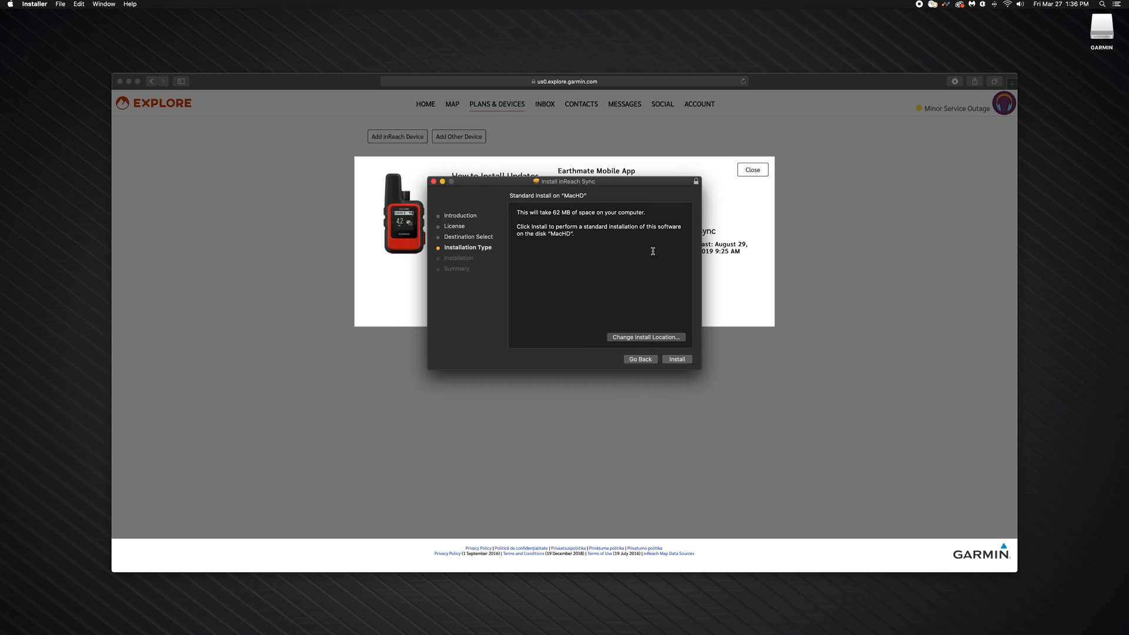
mouse_move(677, 363)
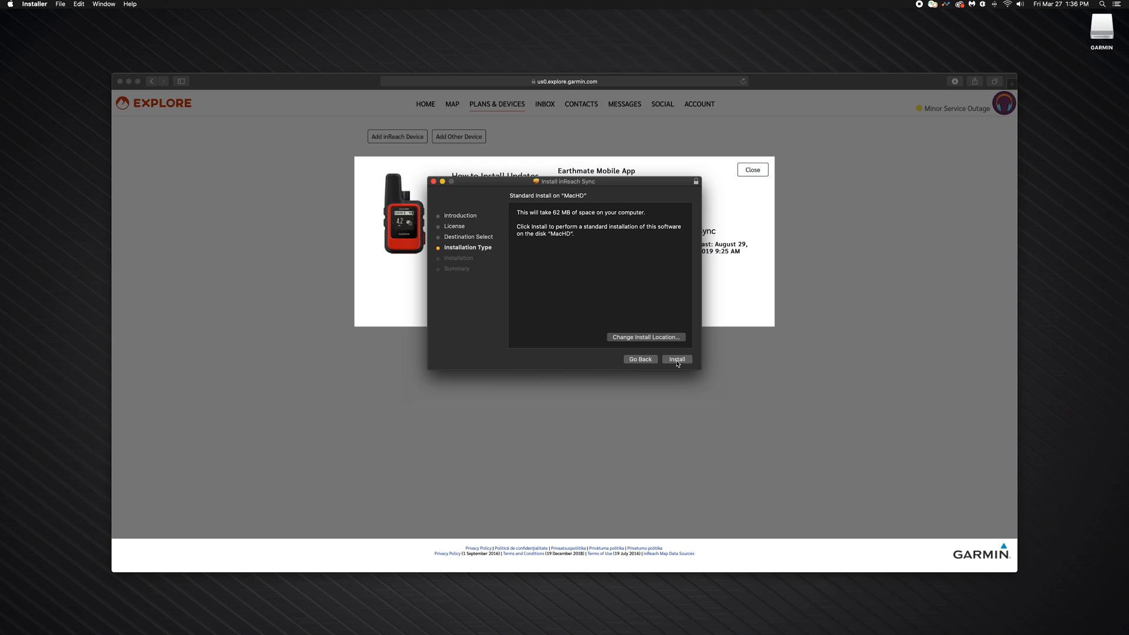
Install inReach Sync on MacHD, authorizing with the admin password
click(677, 358)
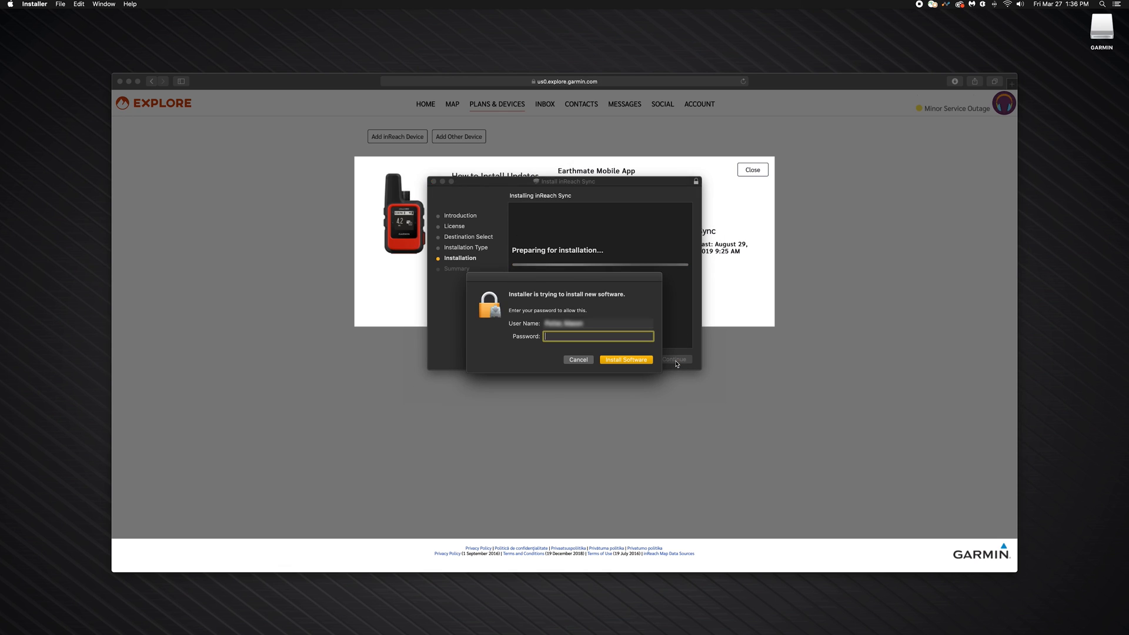
text(•••)
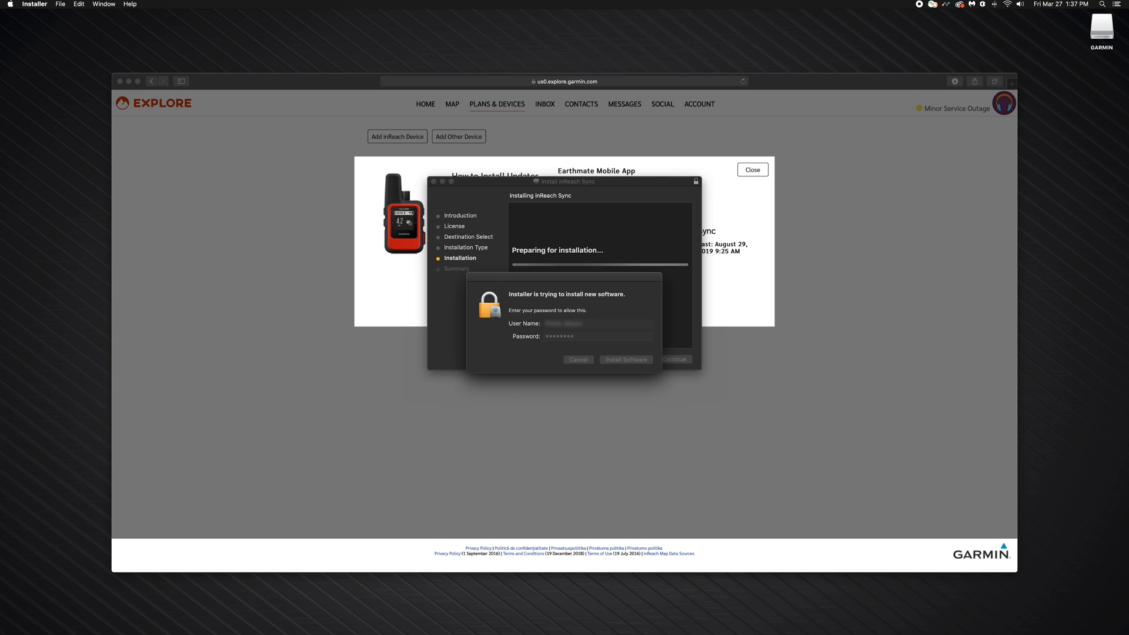
click(626, 359)
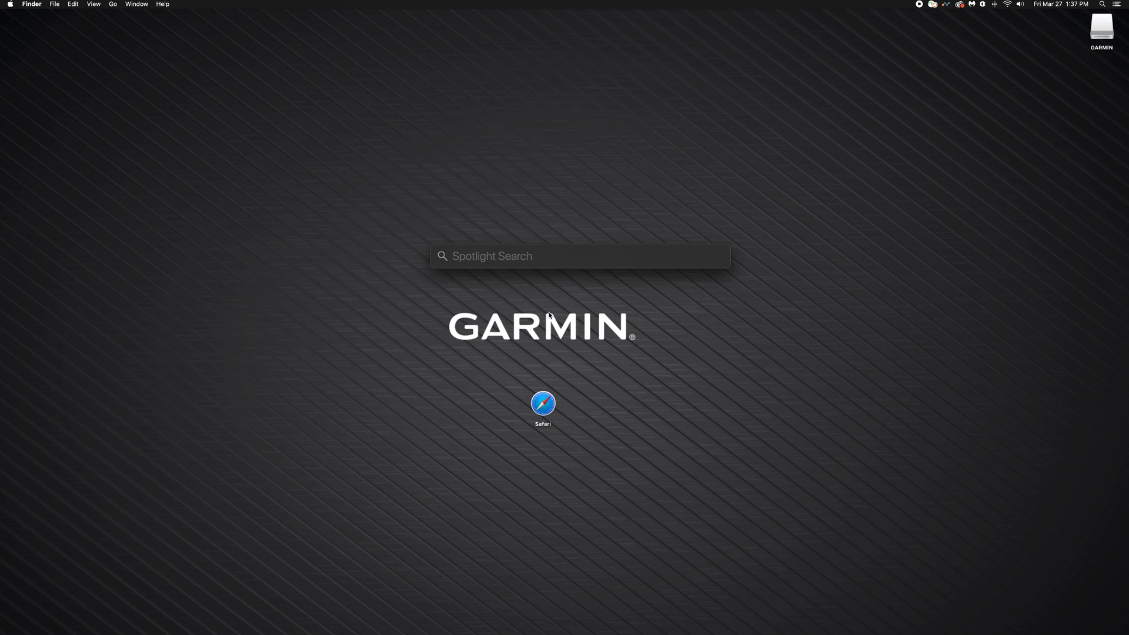
Launch inReach Sync from Spotlight and log in with the Explore email and password
text(inReach Sync)
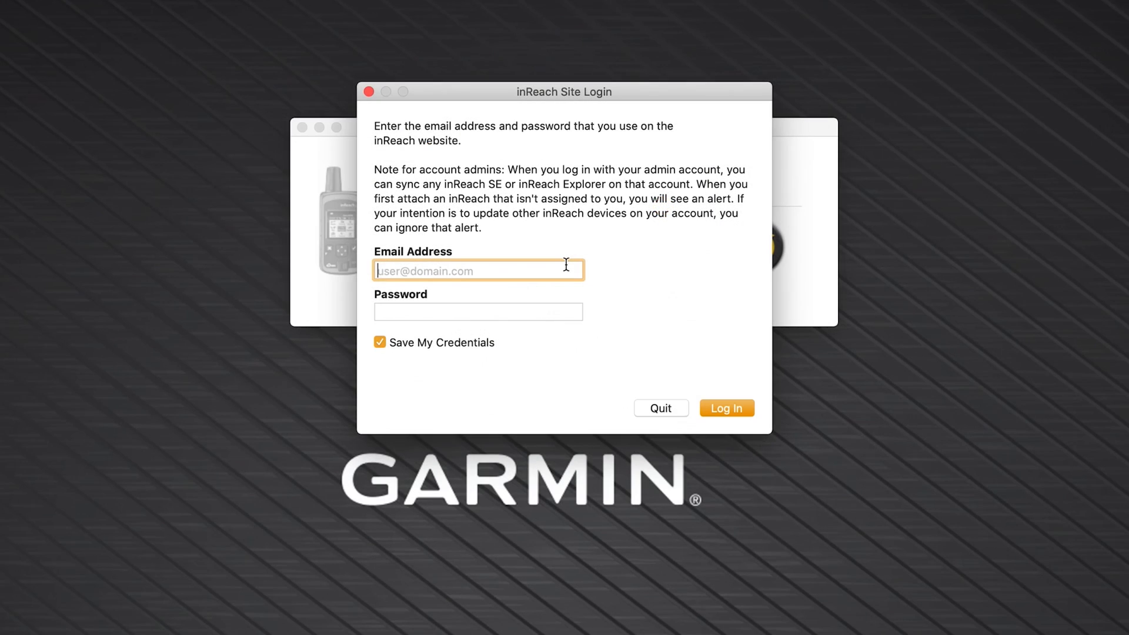
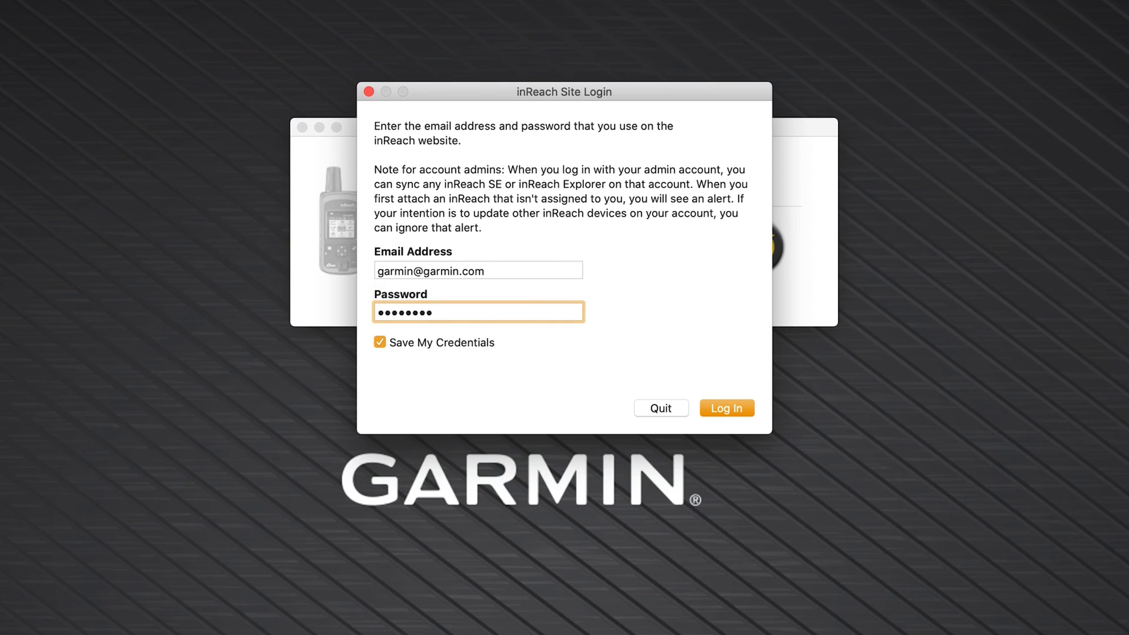
click(727, 407)
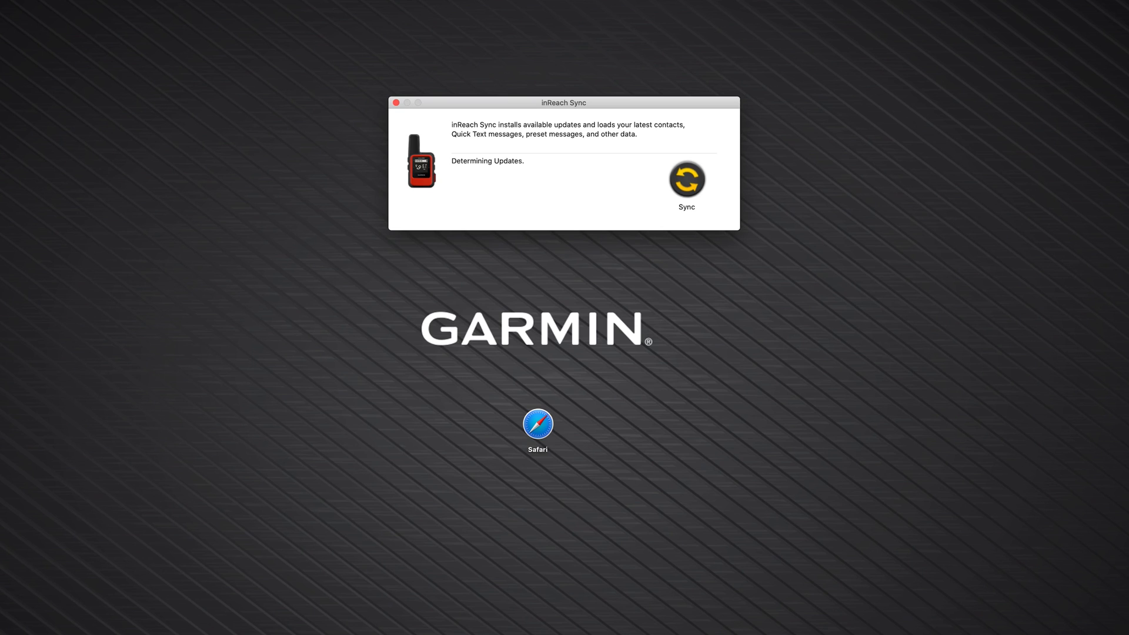